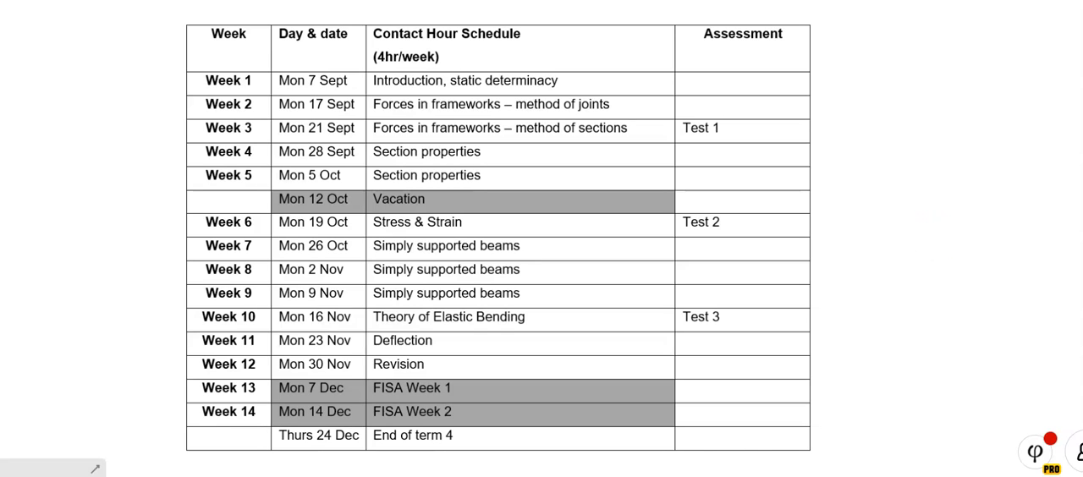
pyautogui.moveTo(748, 259)
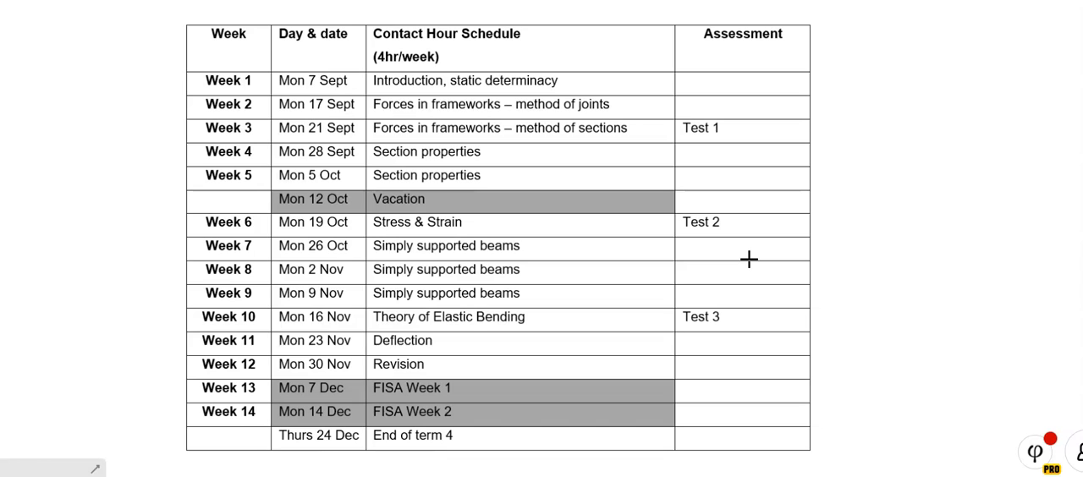
pyautogui.moveTo(569, 453)
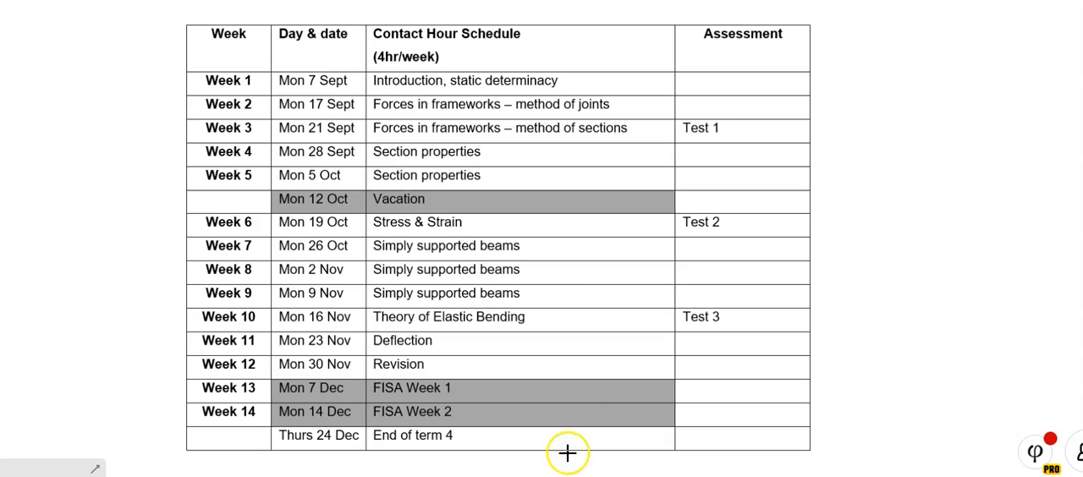
pyautogui.moveTo(264, 82)
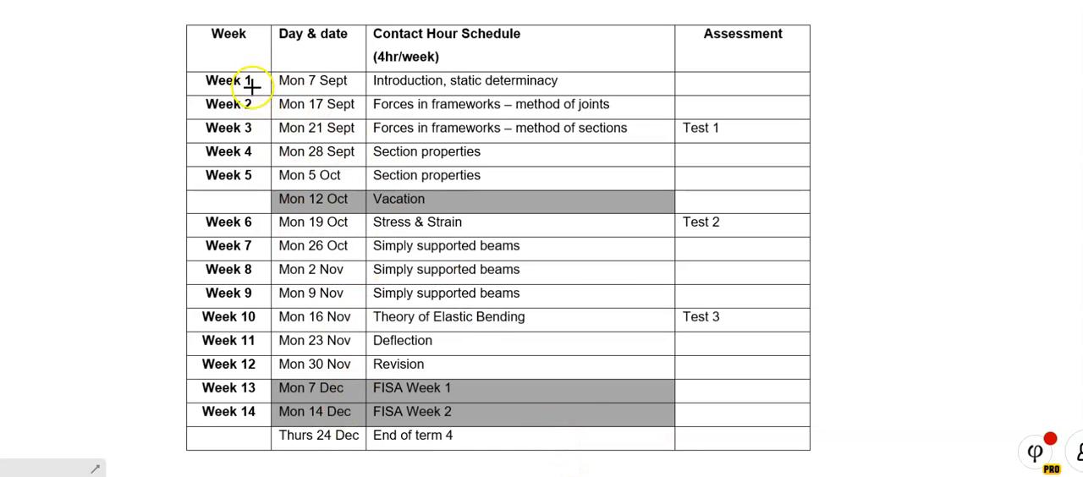
pyautogui.moveTo(352, 91)
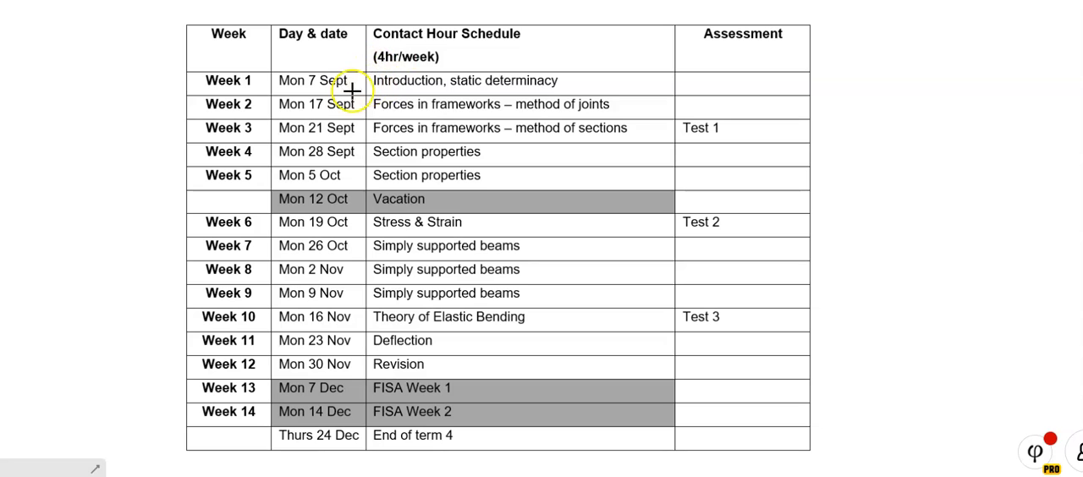
pyautogui.moveTo(345, 125)
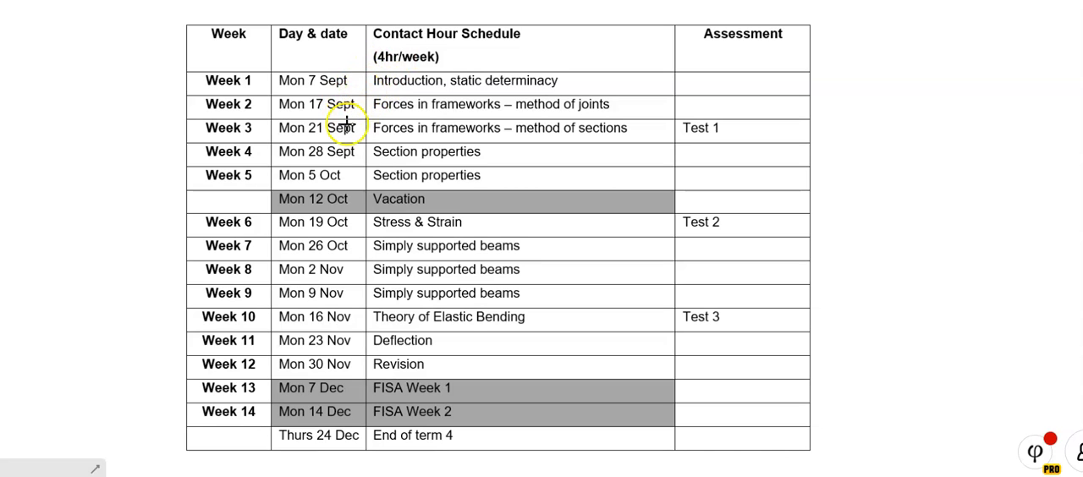
pyautogui.moveTo(438, 163)
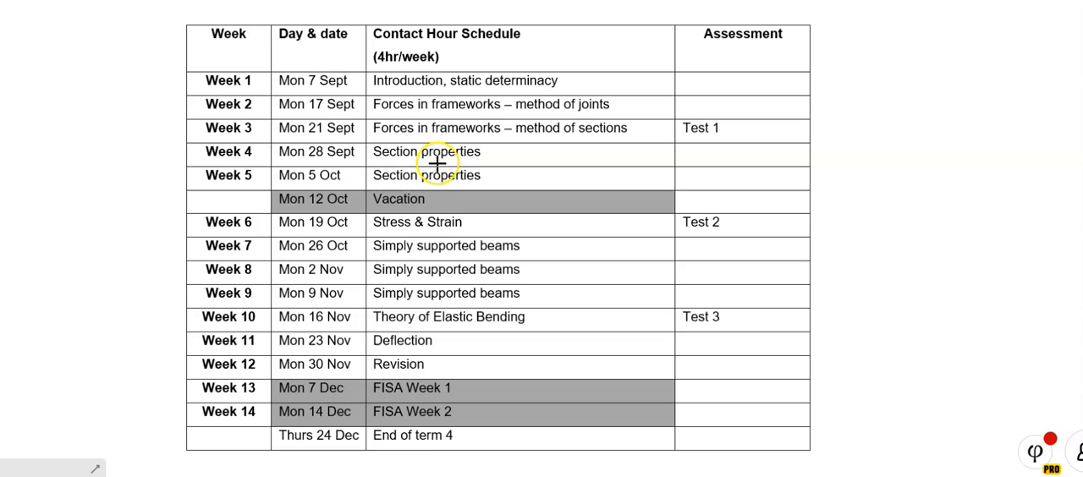
pyautogui.moveTo(441, 186)
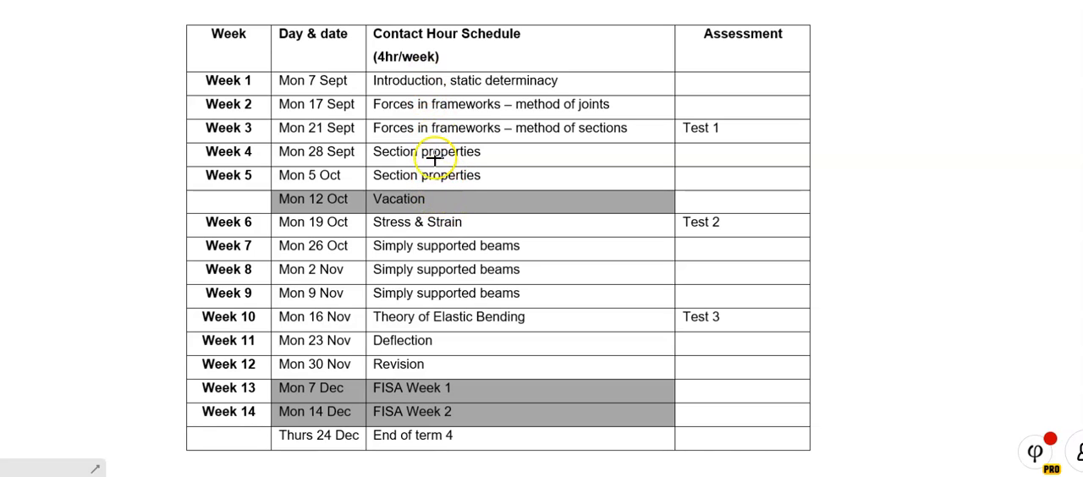
pyautogui.moveTo(423, 185)
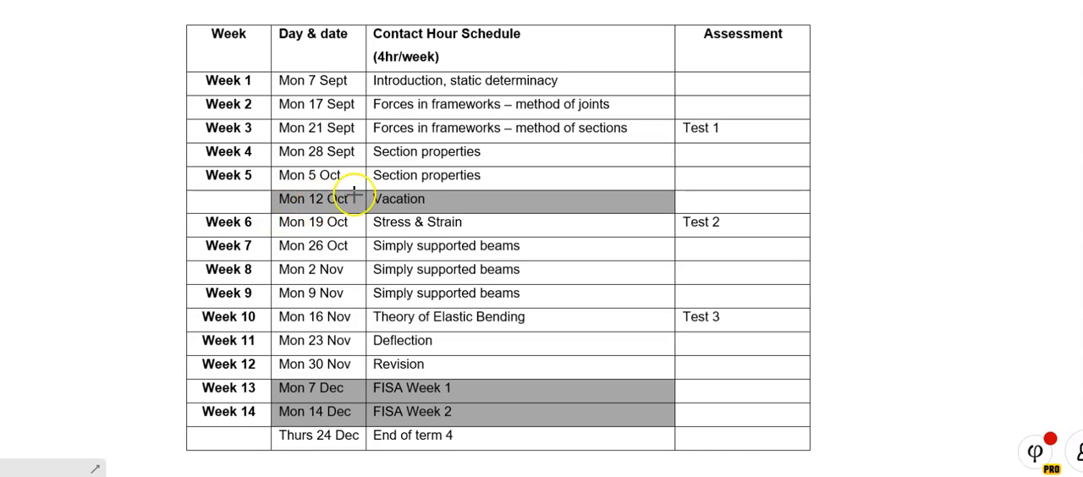
pyautogui.moveTo(288, 273)
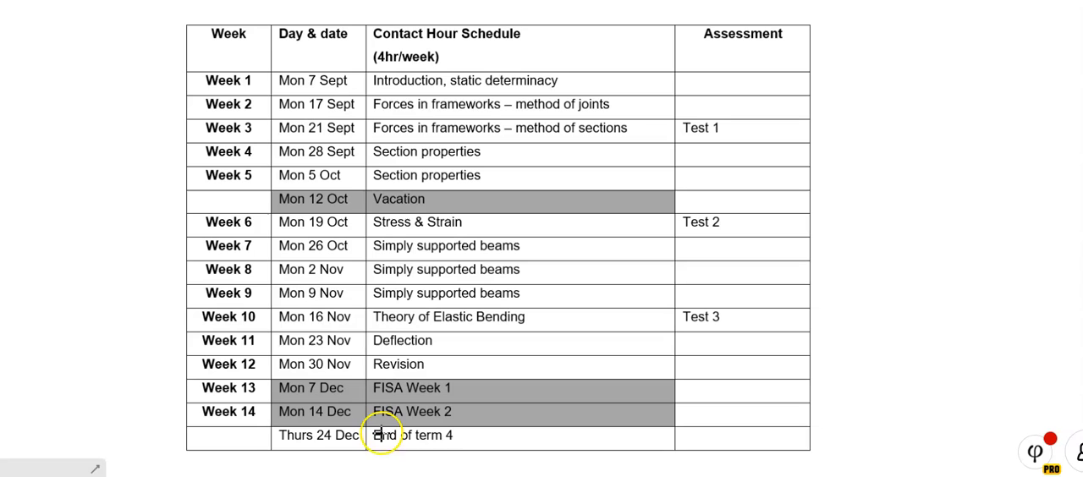
pyautogui.moveTo(362, 452)
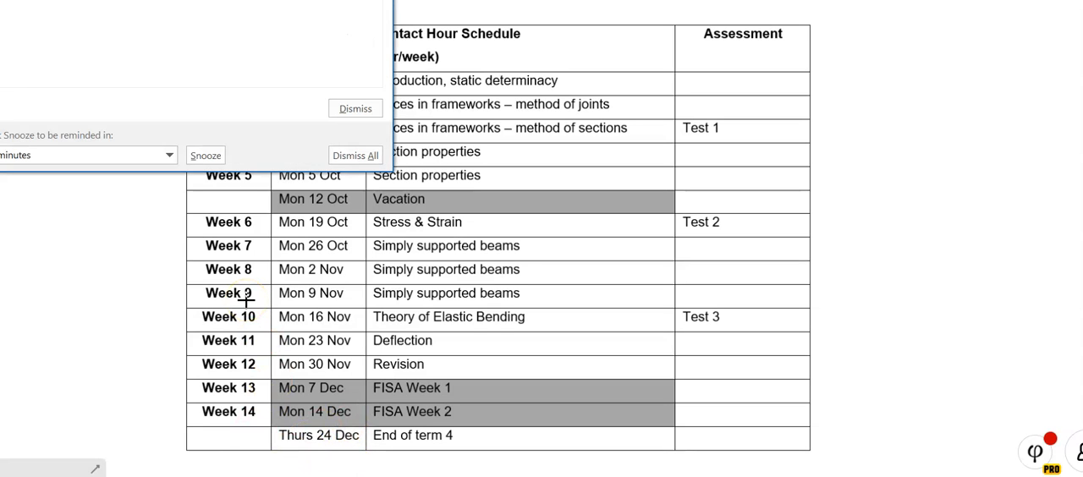
pyautogui.moveTo(295, 129)
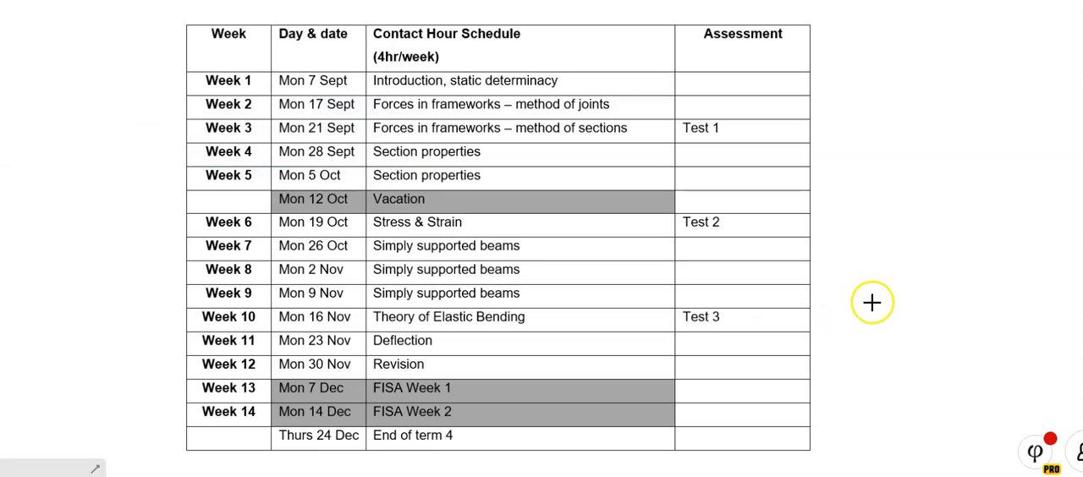
pyautogui.moveTo(833, 108)
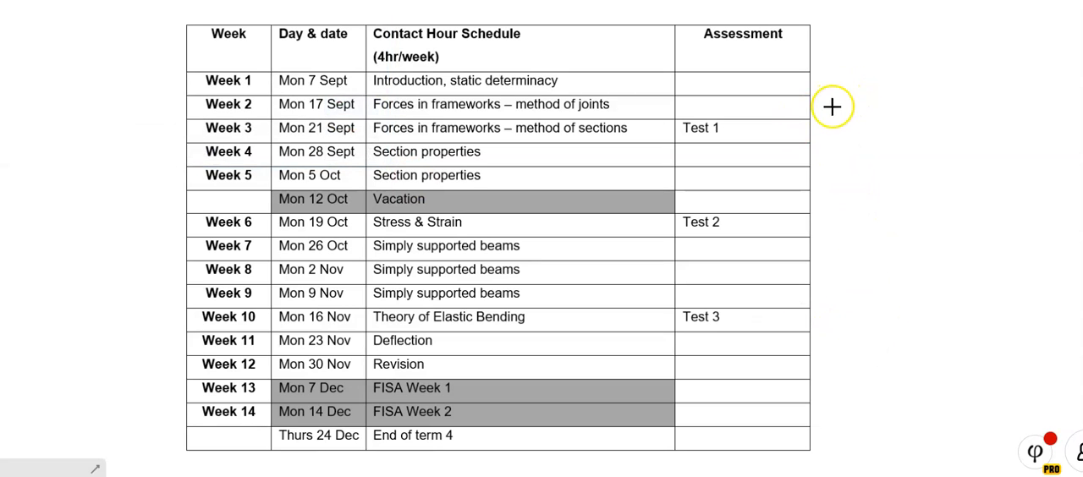
pyautogui.moveTo(796, 161)
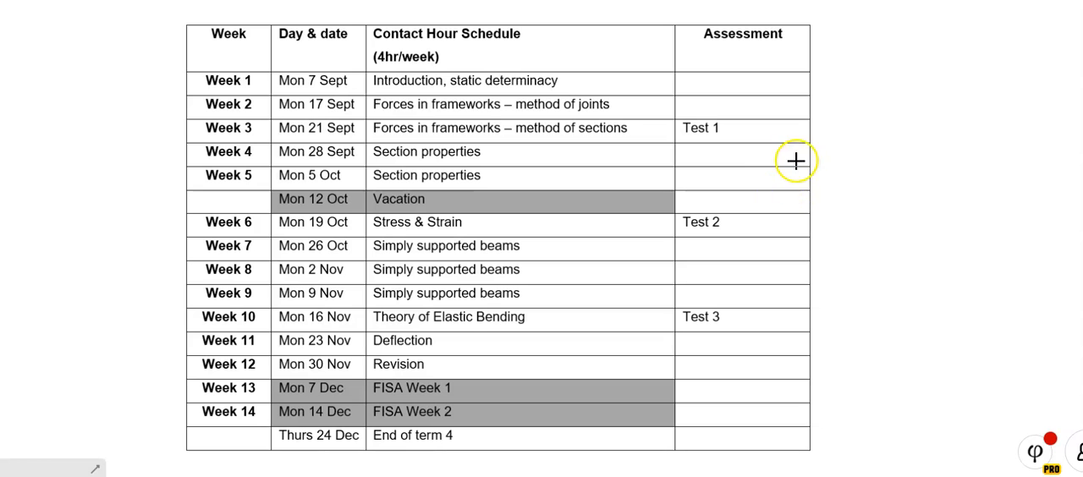
pyautogui.moveTo(613, 203)
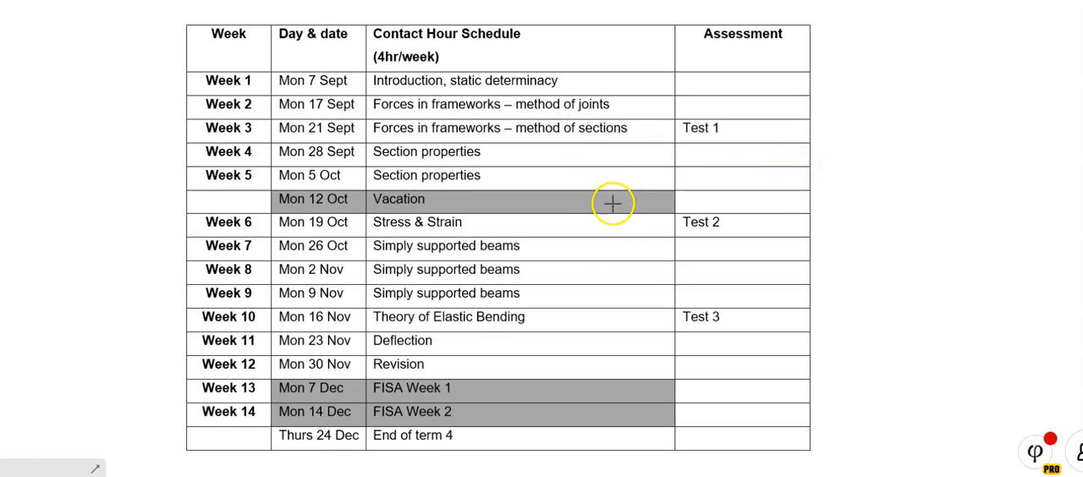
pyautogui.moveTo(667, 217)
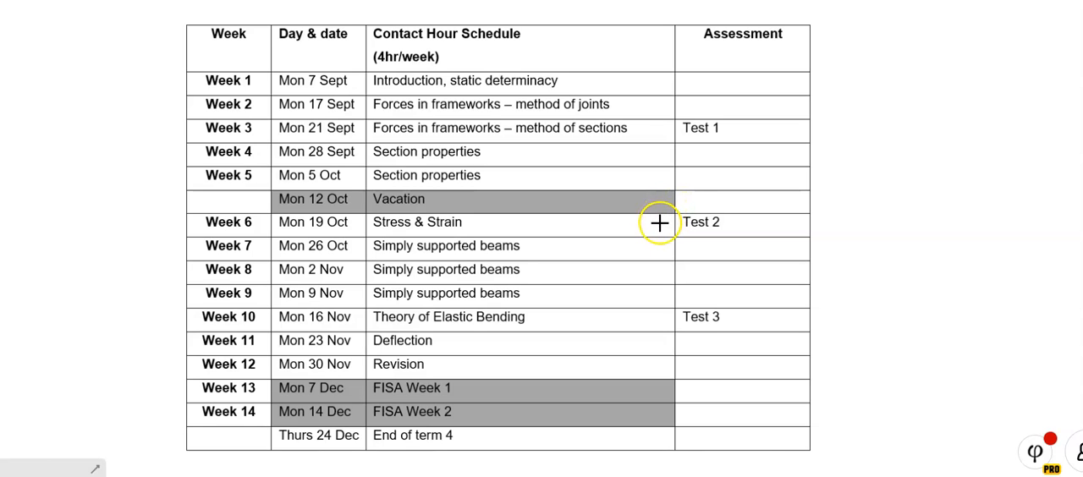
pyautogui.moveTo(630, 107)
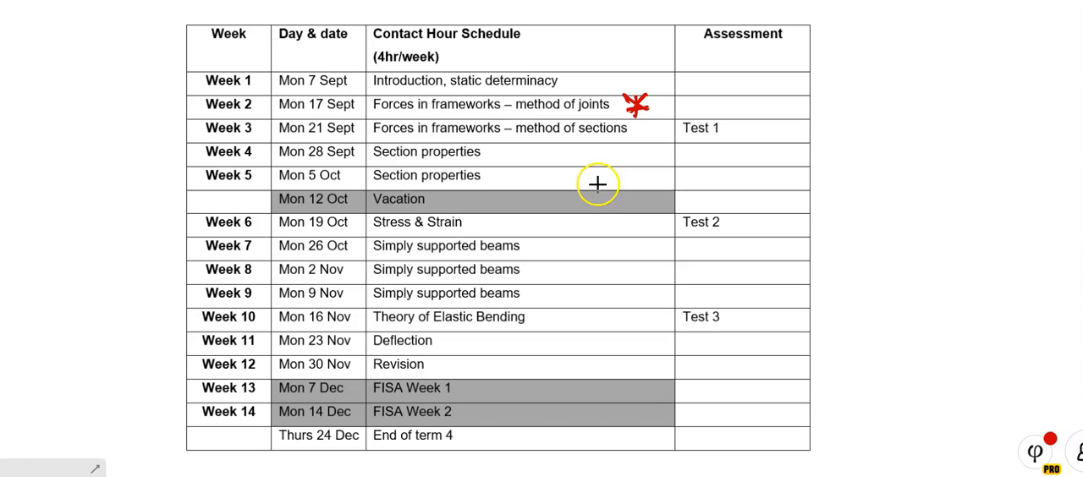
pyautogui.moveTo(599, 197)
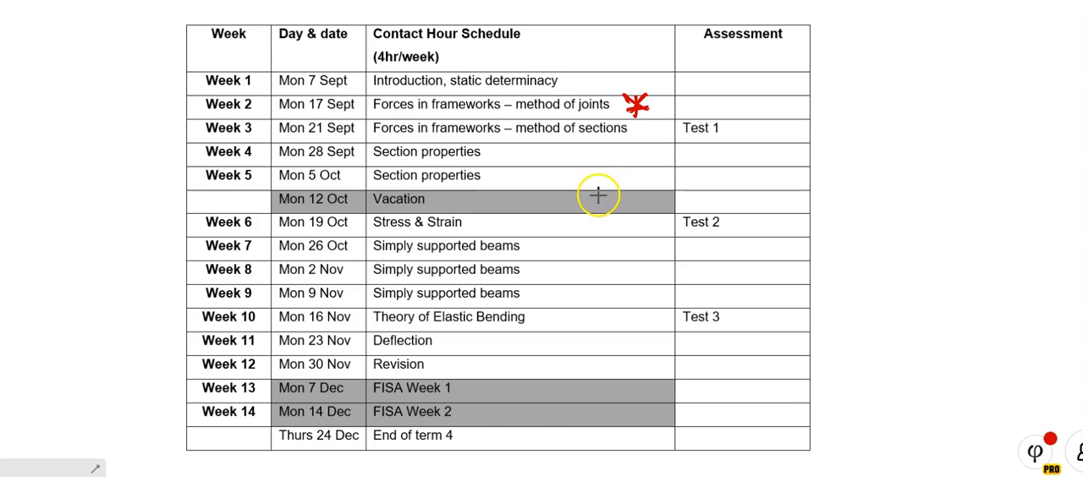
pyautogui.moveTo(535, 293)
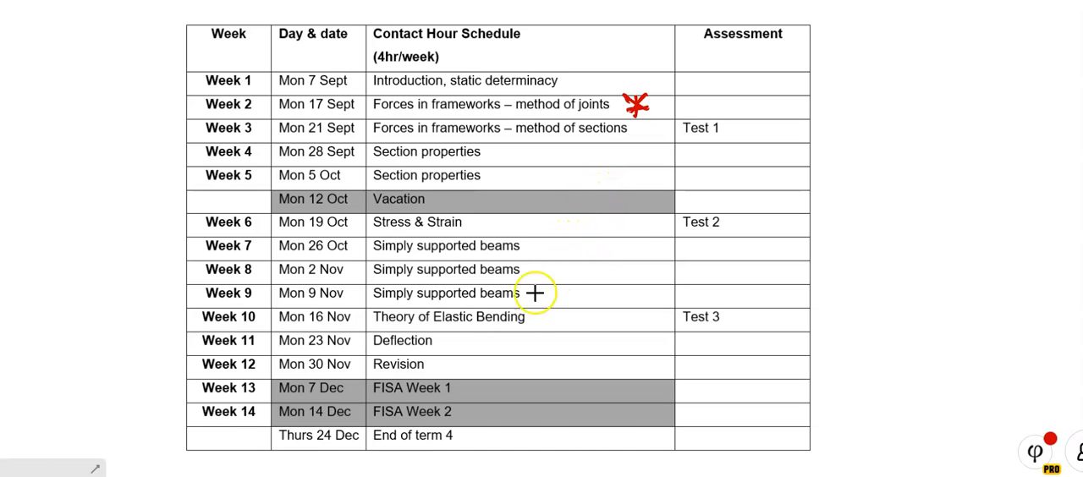
pyautogui.moveTo(525, 319)
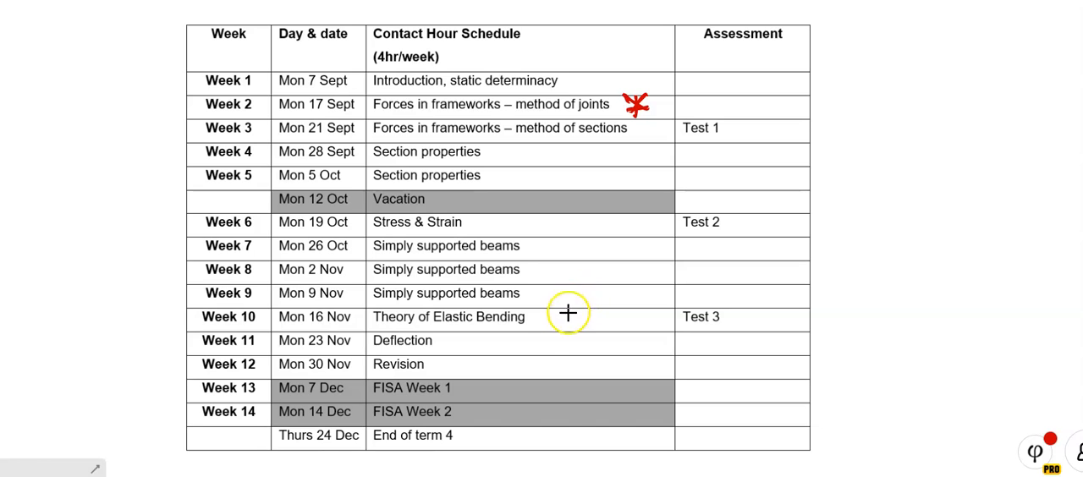
pyautogui.moveTo(545, 247)
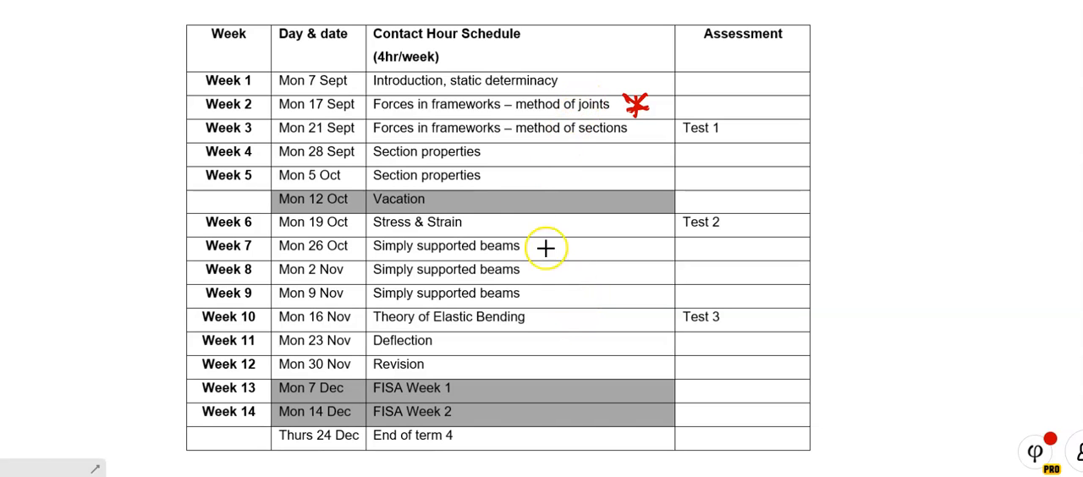
pyautogui.moveTo(652, 165)
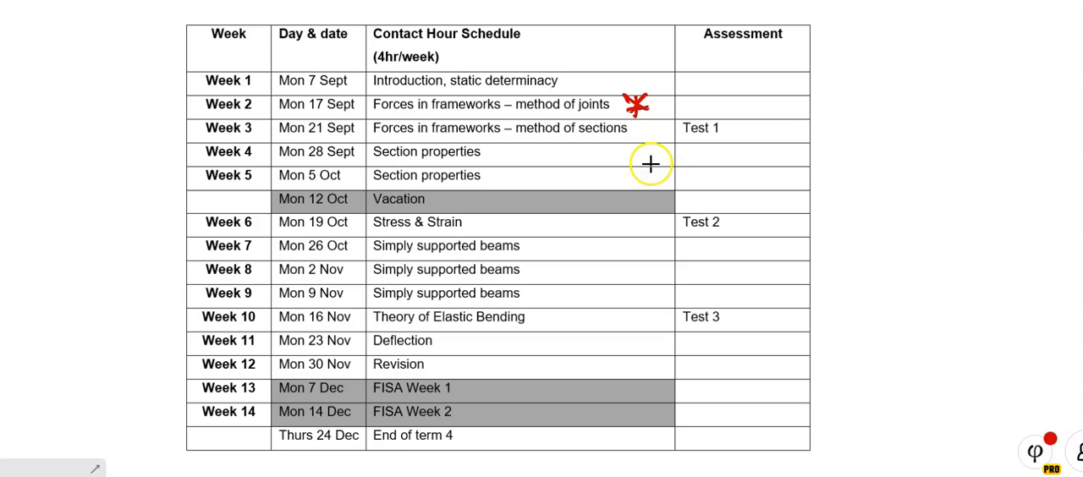
pyautogui.moveTo(579, 112)
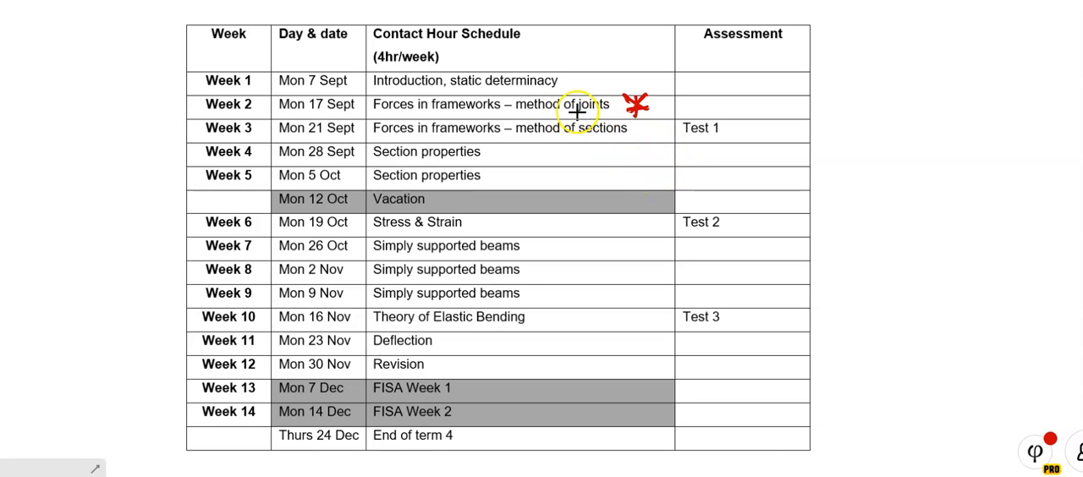
pyautogui.moveTo(630, 61)
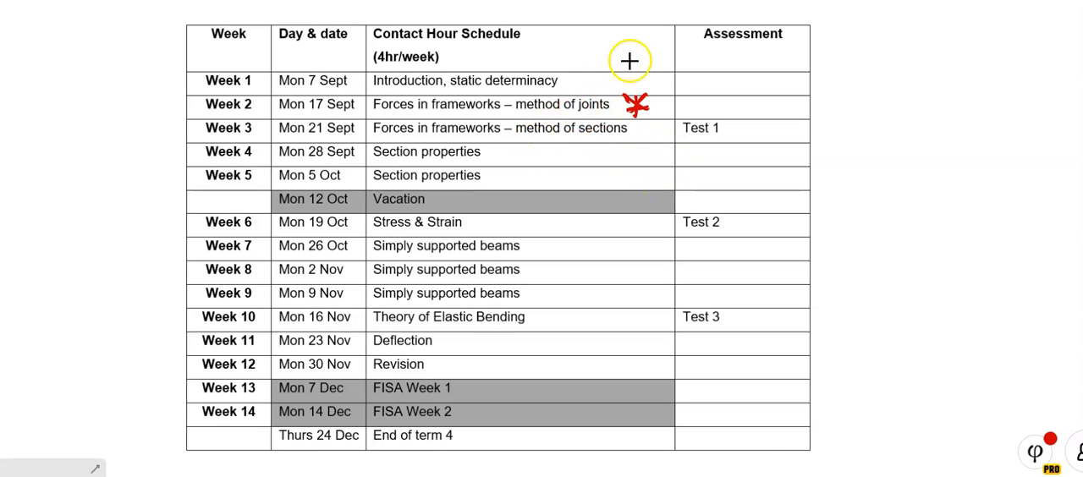
pyautogui.moveTo(593, 112)
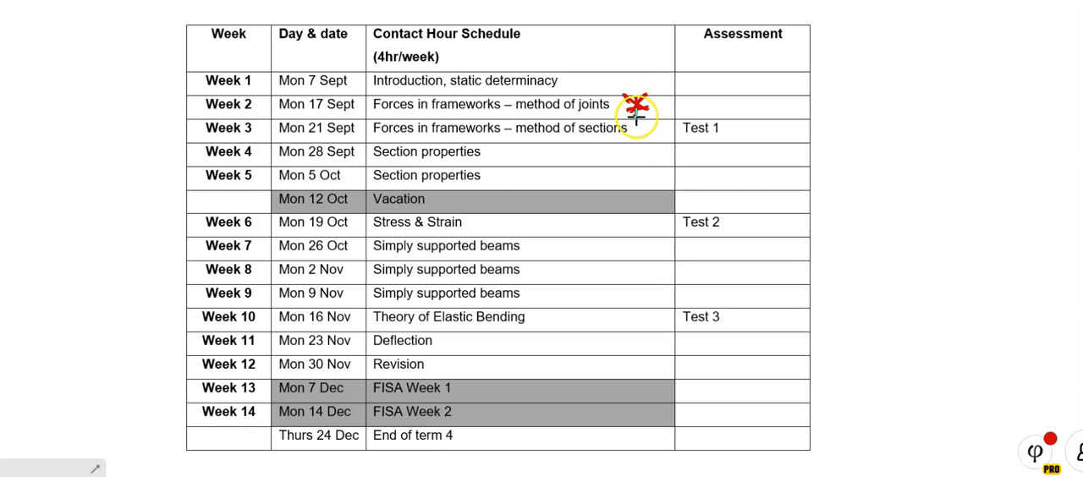
pyautogui.moveTo(601, 111)
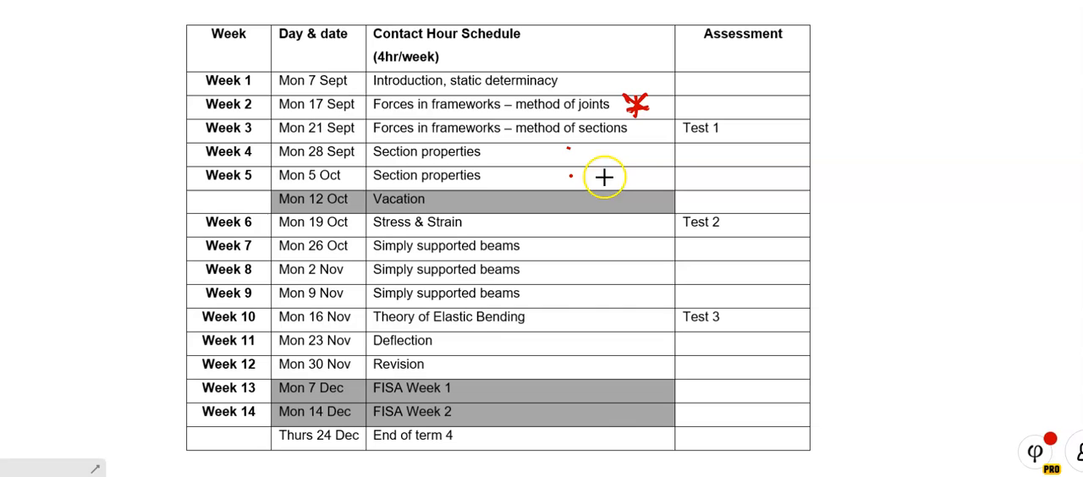
pyautogui.moveTo(755, 16)
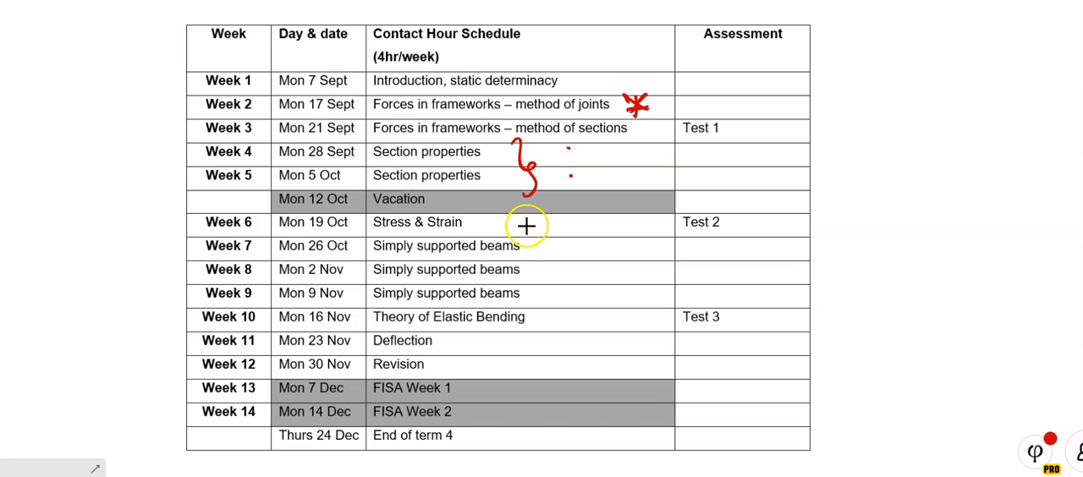
pyautogui.moveTo(558, 159)
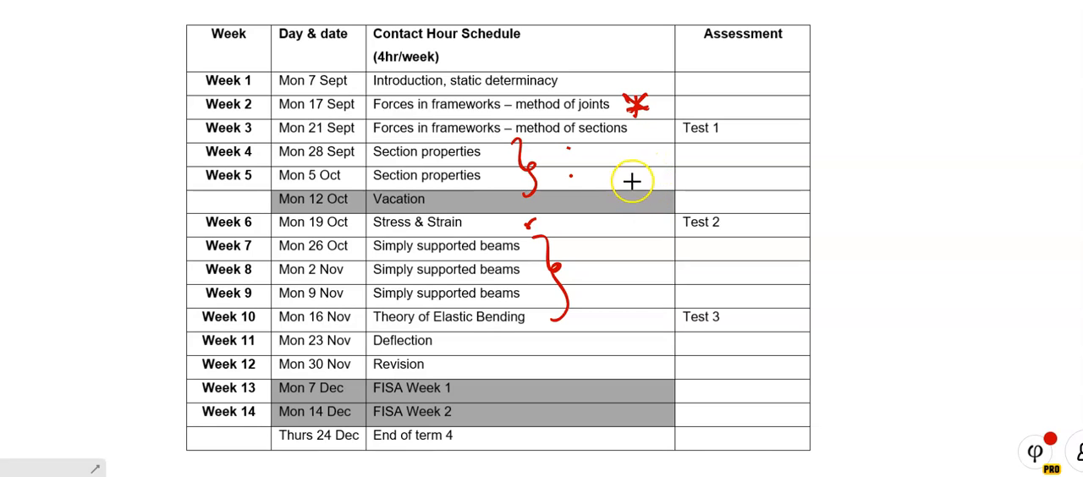
pyautogui.moveTo(521, 251)
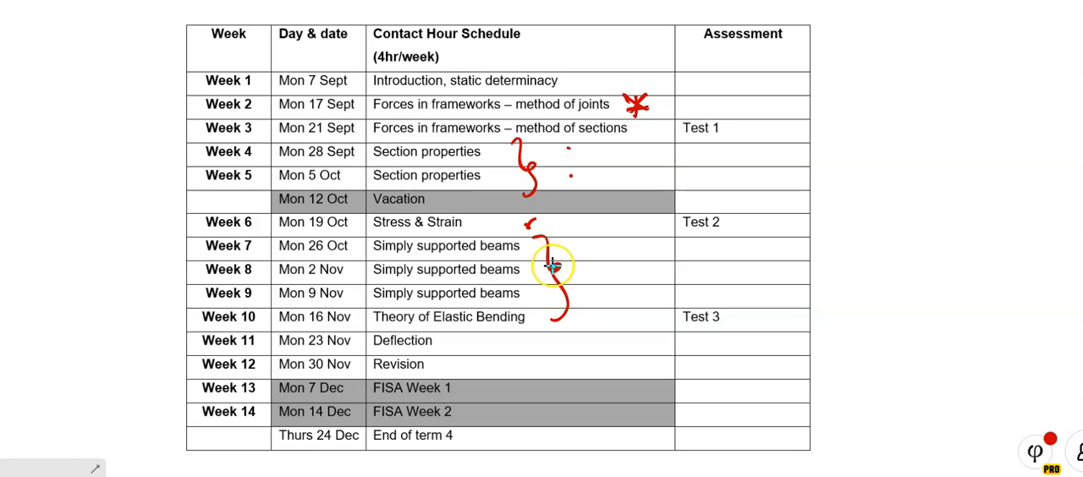
pyautogui.moveTo(590, 93)
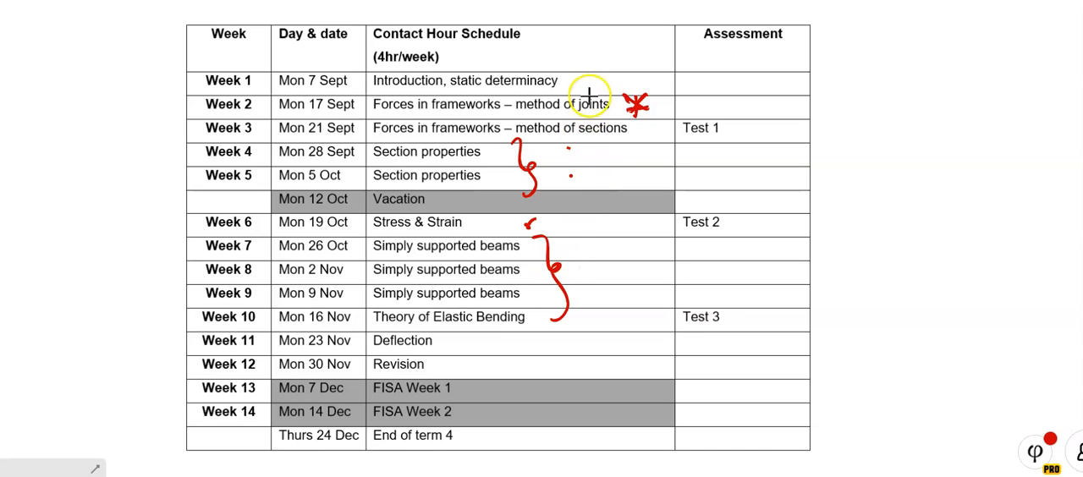
pyautogui.moveTo(530, 154)
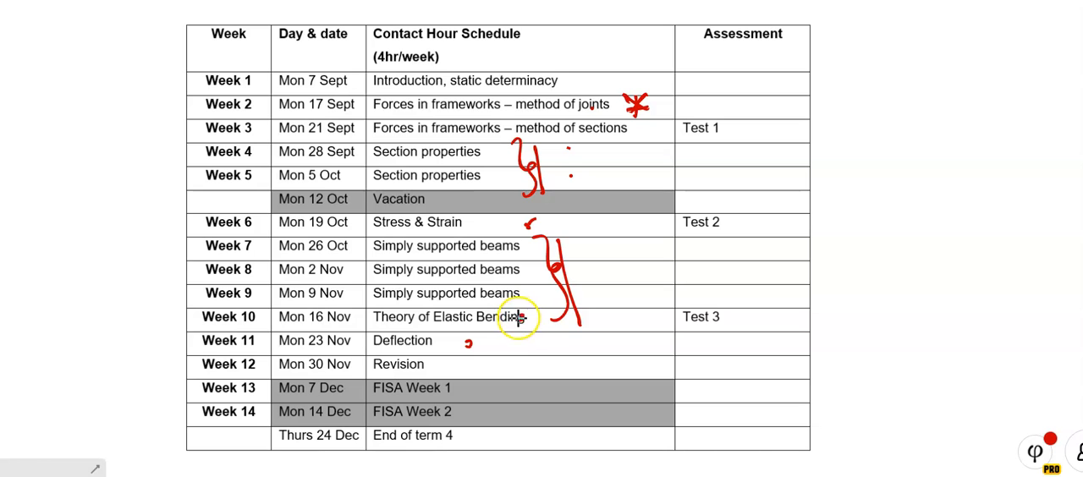
pyautogui.moveTo(576, 82)
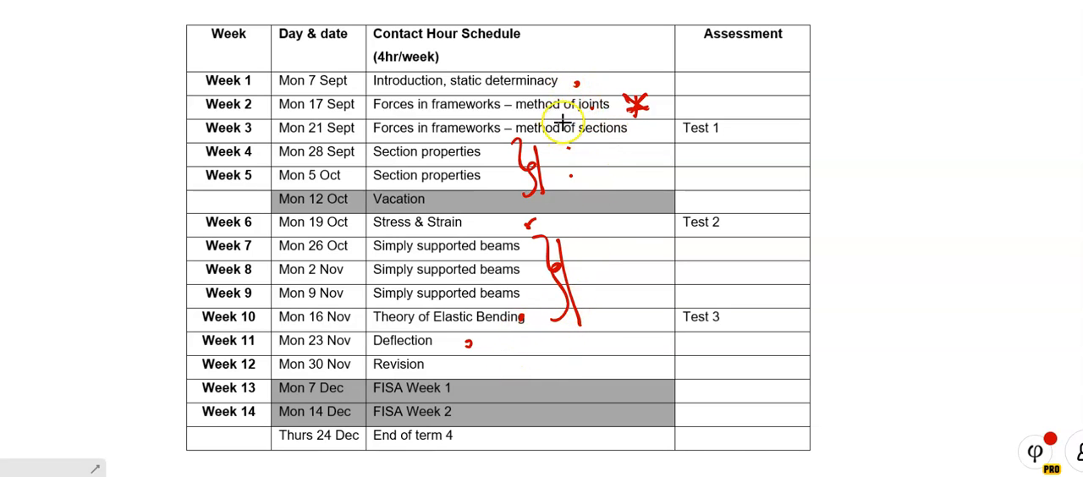
pyautogui.moveTo(549, 209)
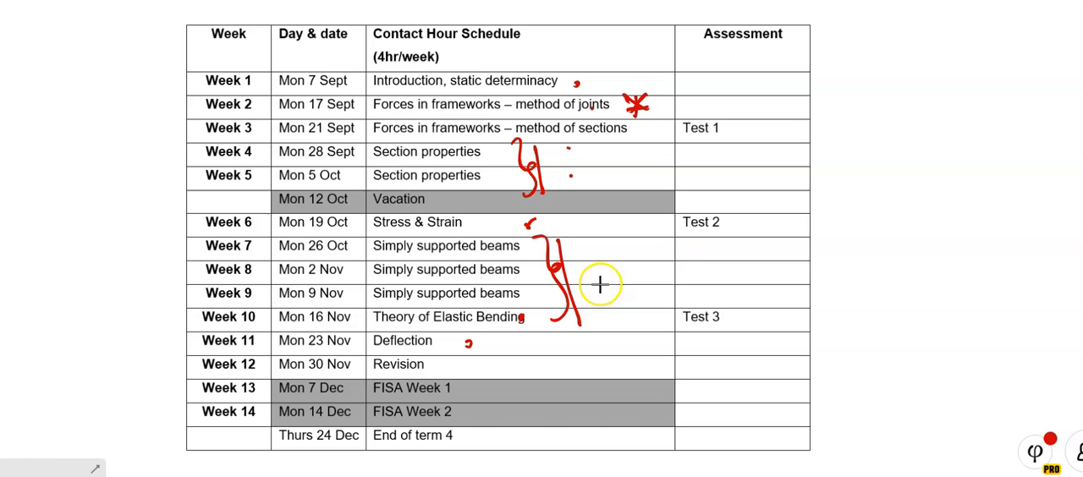
pyautogui.moveTo(562, 327)
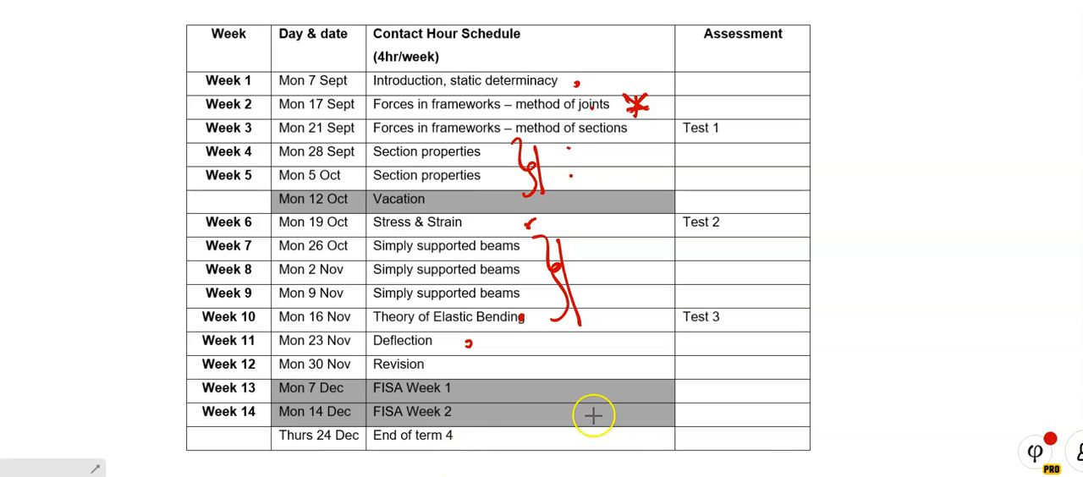
pyautogui.moveTo(623, 406)
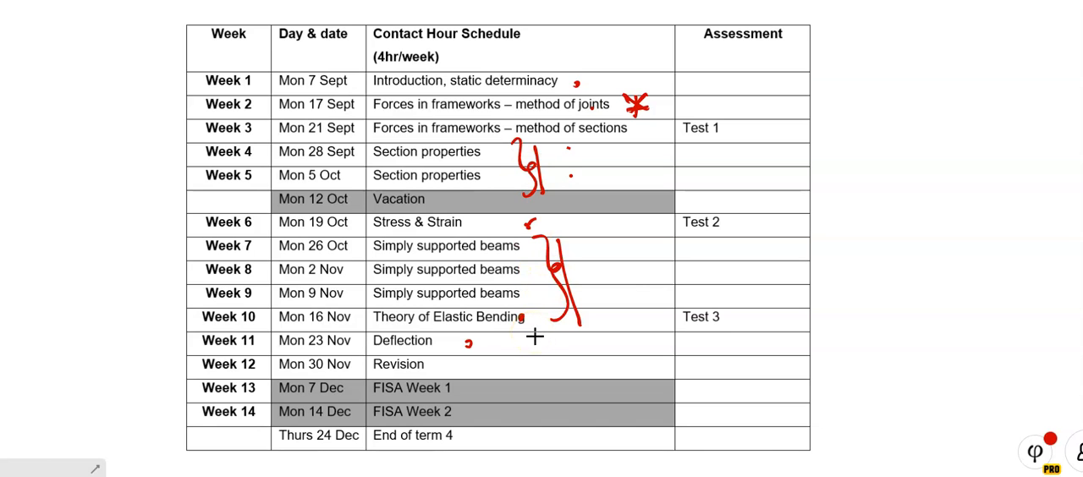
pyautogui.moveTo(681, 294)
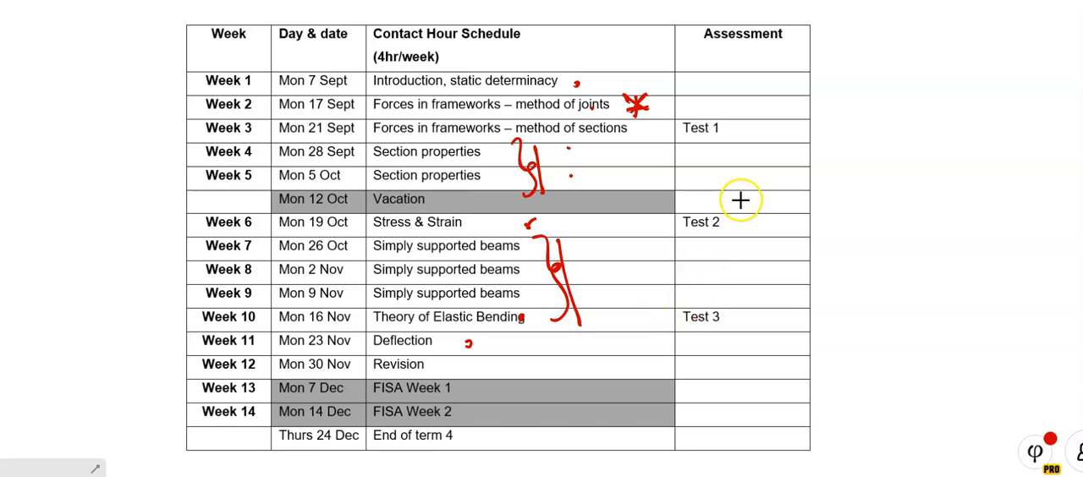
pyautogui.moveTo(735, 212)
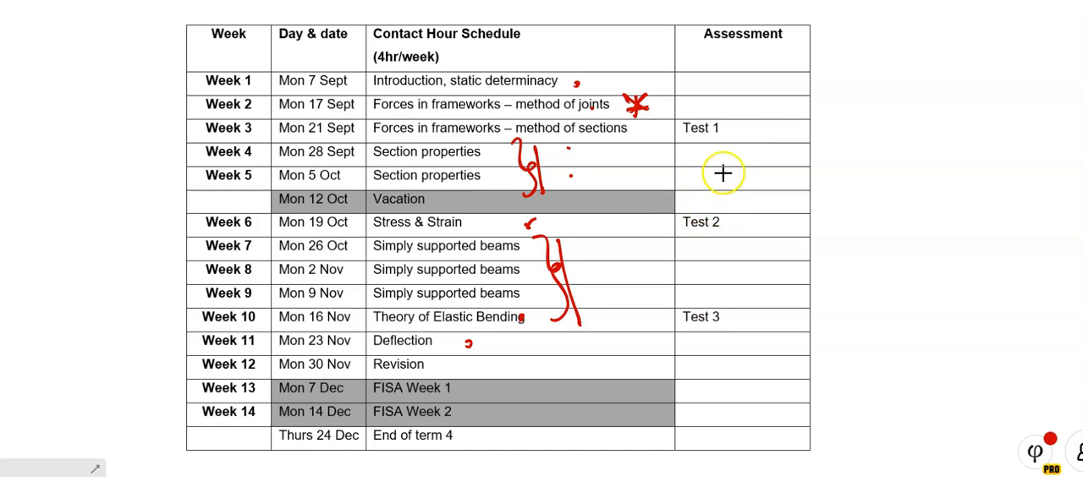
pyautogui.moveTo(782, 223)
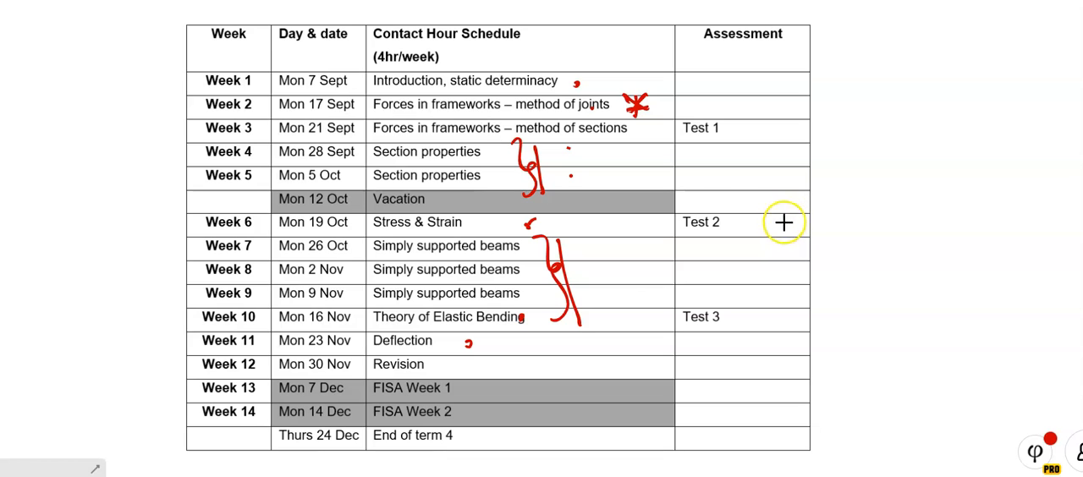
pyautogui.moveTo(674, 105)
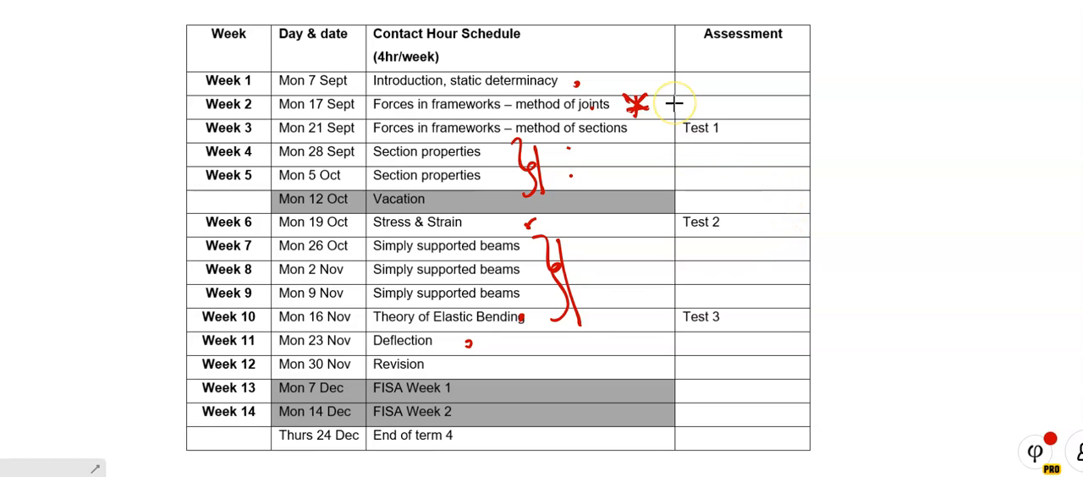